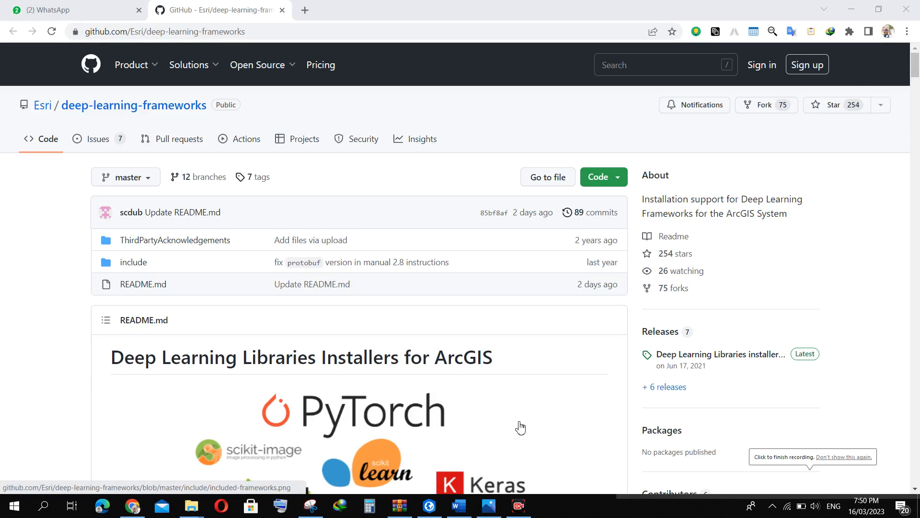
mouse_move(364, 394)
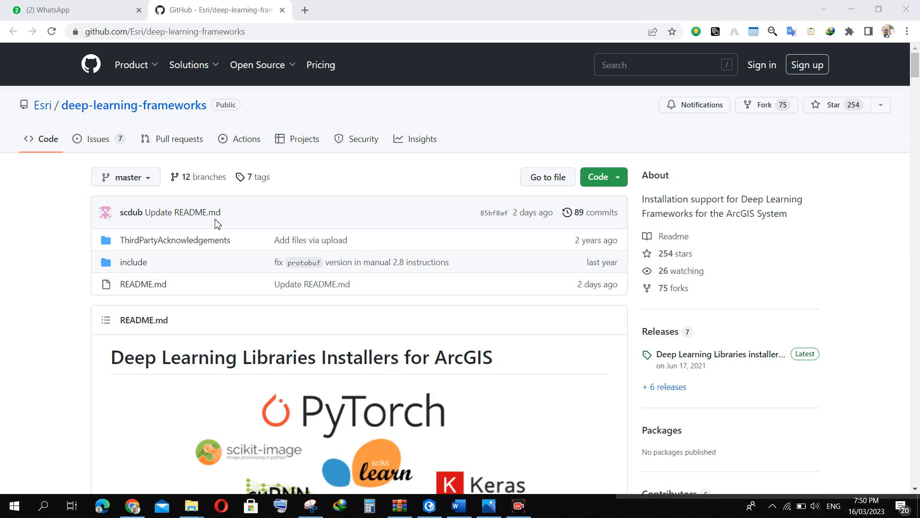
mouse_move(236, 261)
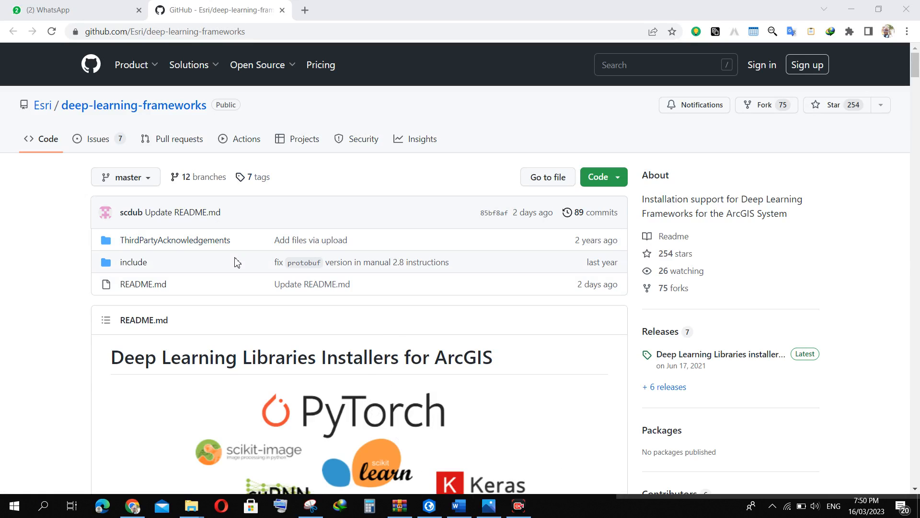
mouse_move(291, 317)
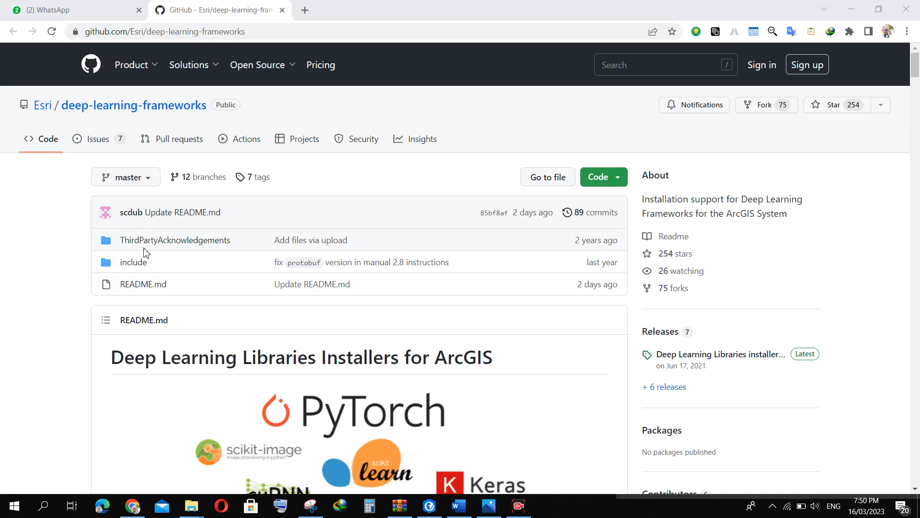
mouse_move(143, 284)
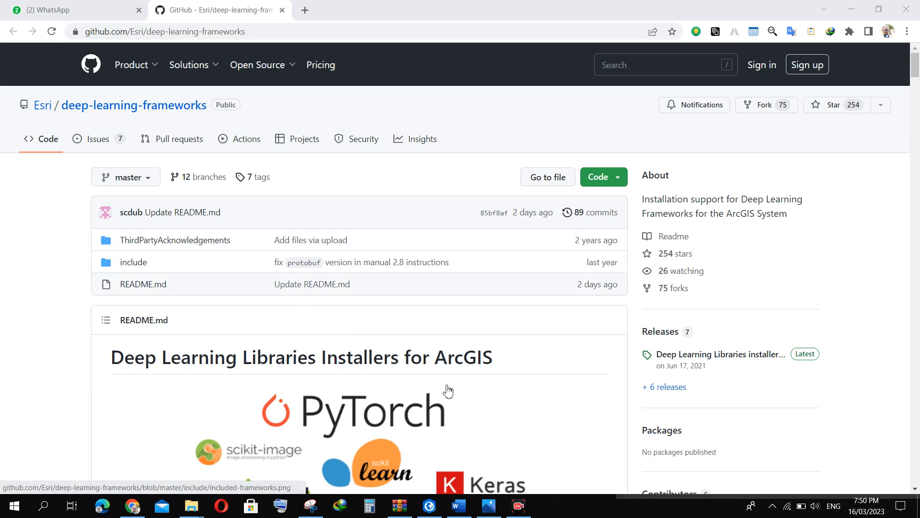
mouse_move(443, 383)
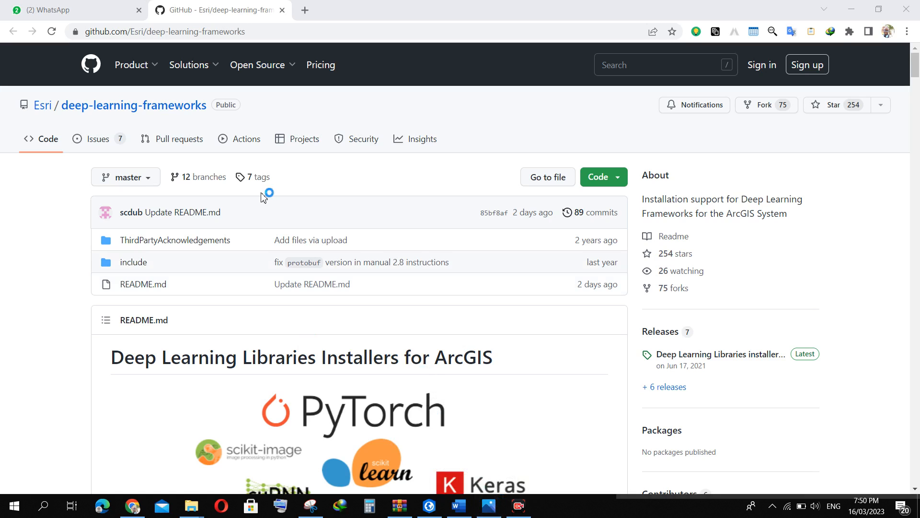
mouse_move(56, 187)
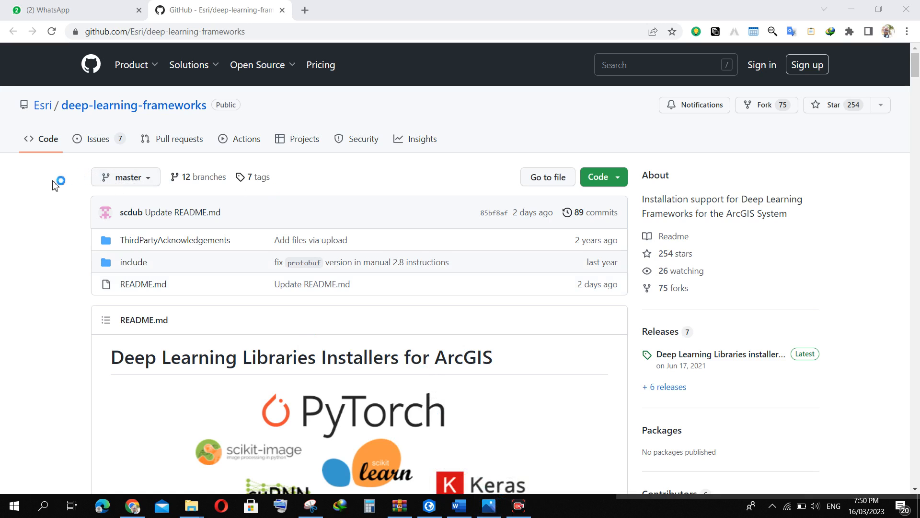
mouse_move(193, 205)
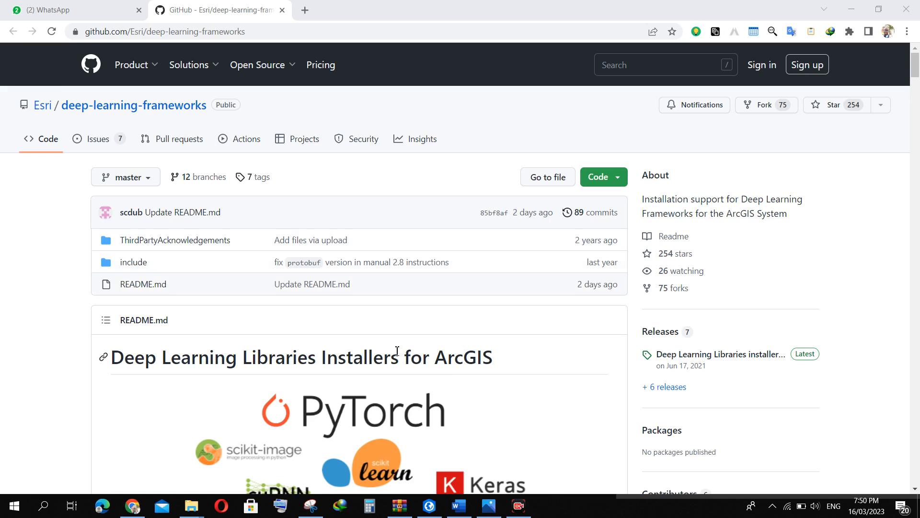
mouse_move(473, 500)
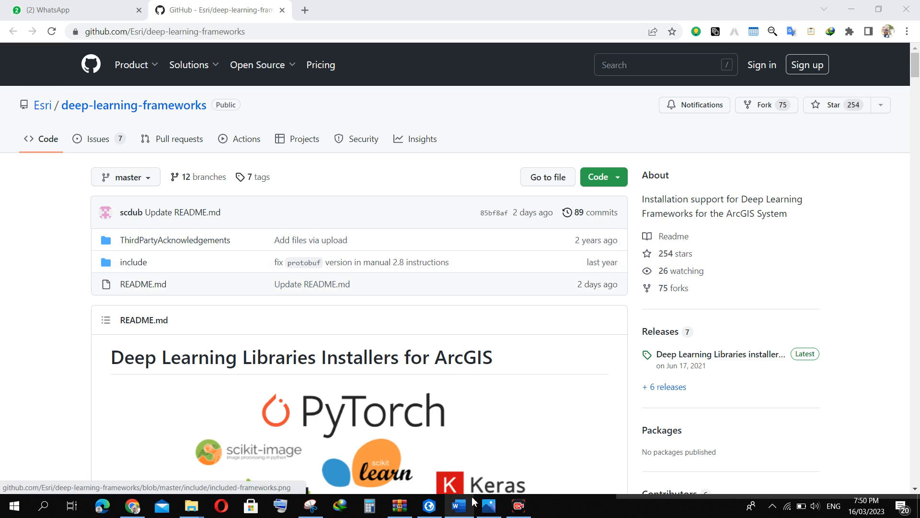
Bring up the saved screenshot of the Train Deep Learning Model error 032659 in Photos.
click(488, 505)
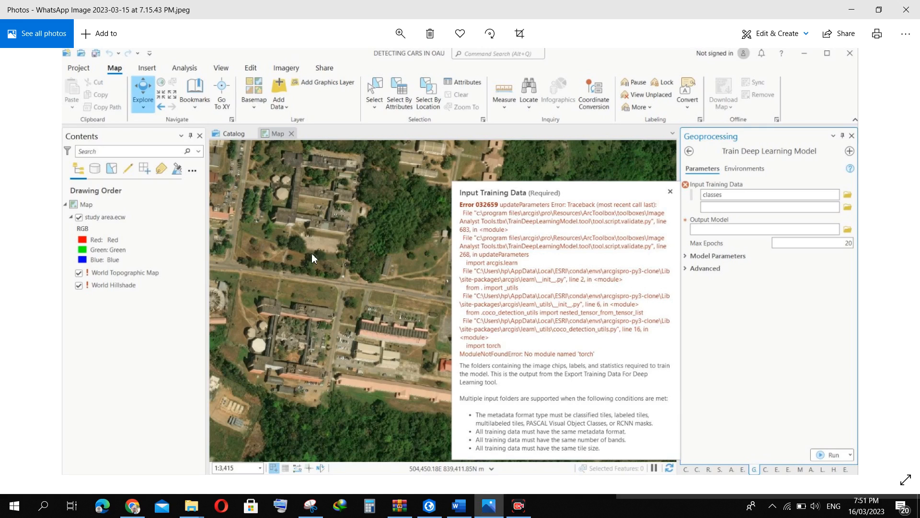
mouse_move(189, 126)
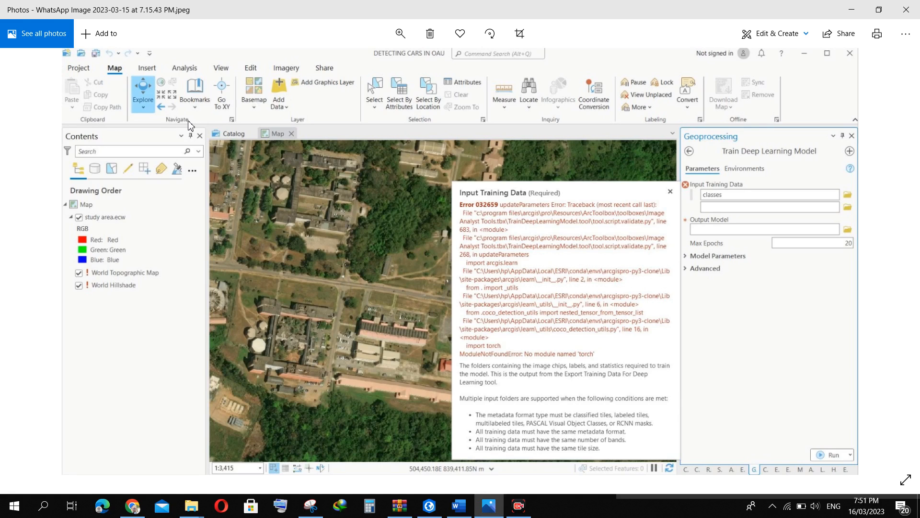
mouse_move(300, 263)
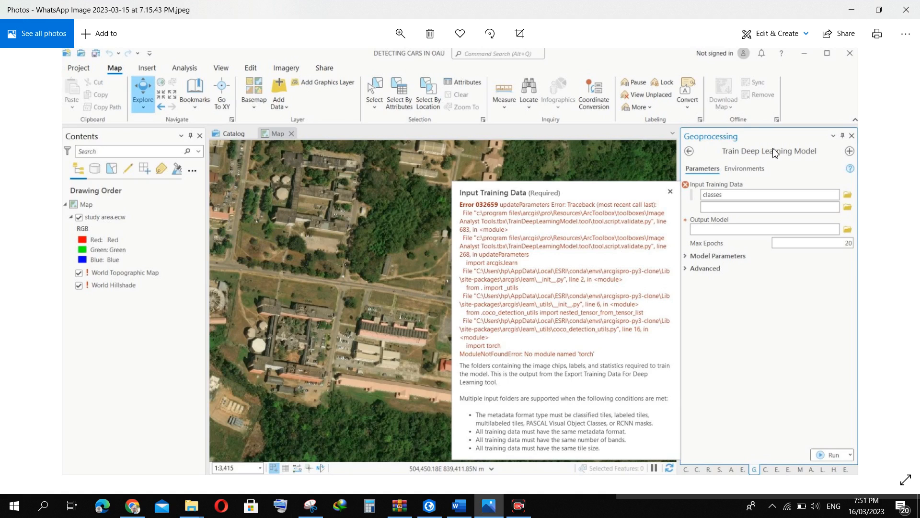
mouse_move(304, 126)
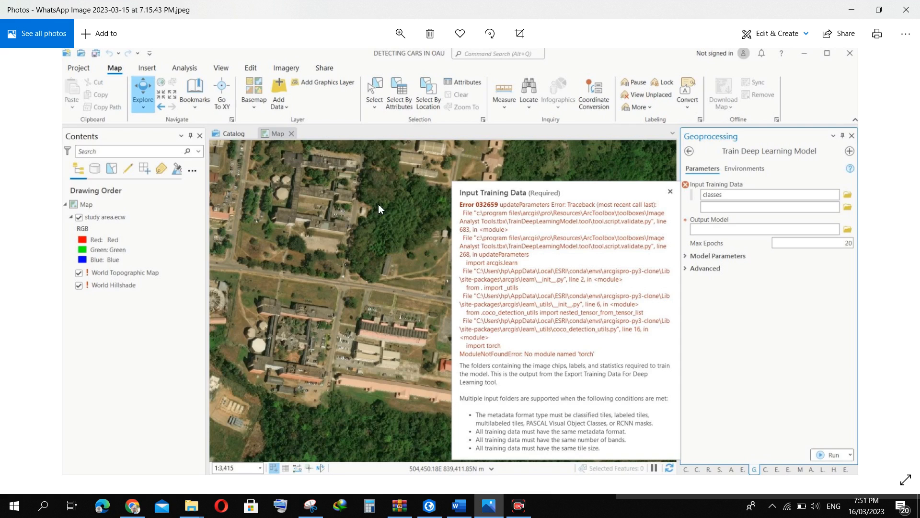
mouse_move(326, 250)
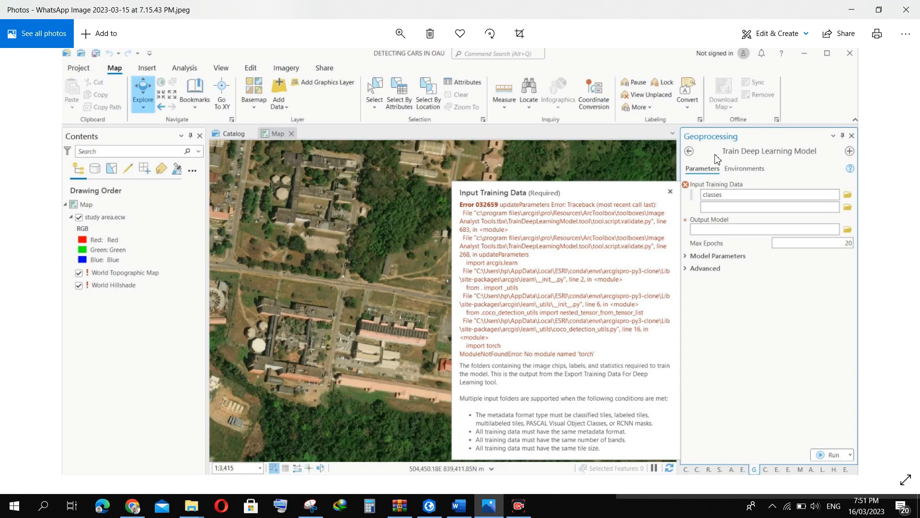
mouse_move(769, 159)
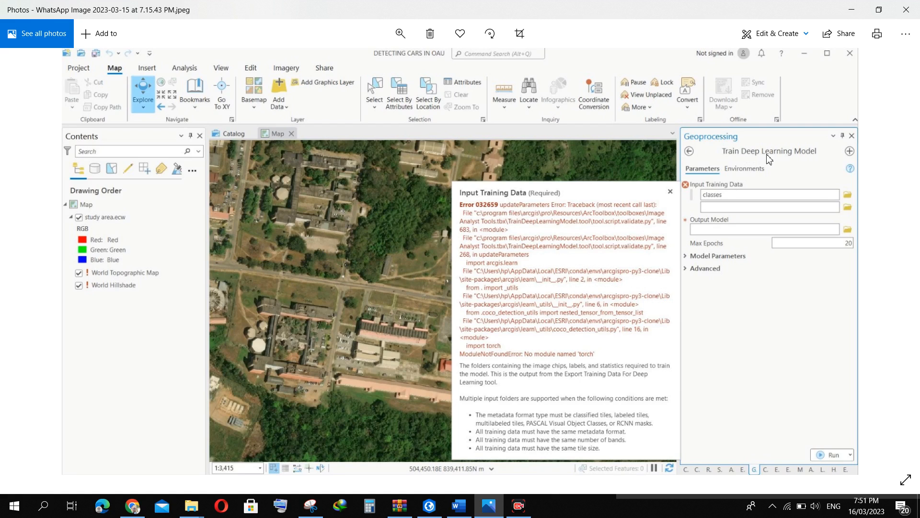
mouse_move(801, 159)
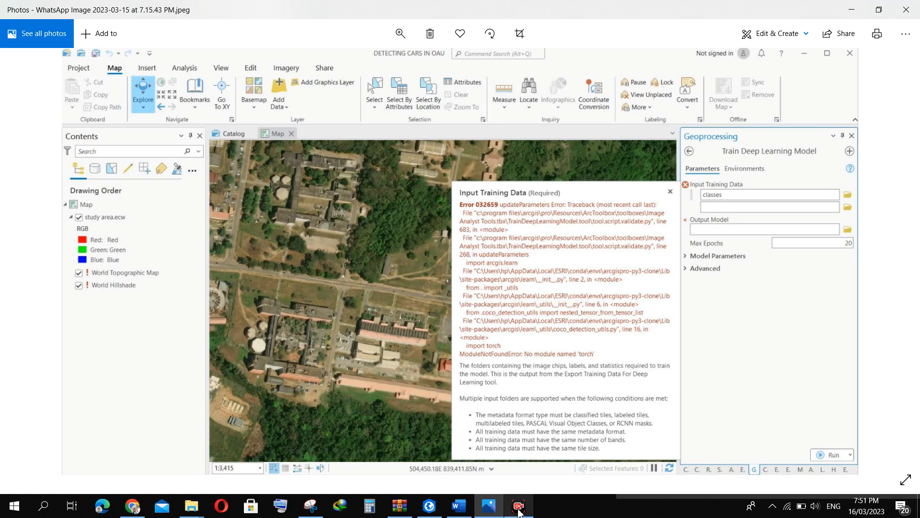
Switch to machine learing.docx in Word and scroll through its ArcGIS Pro workflow pages.
click(458, 505)
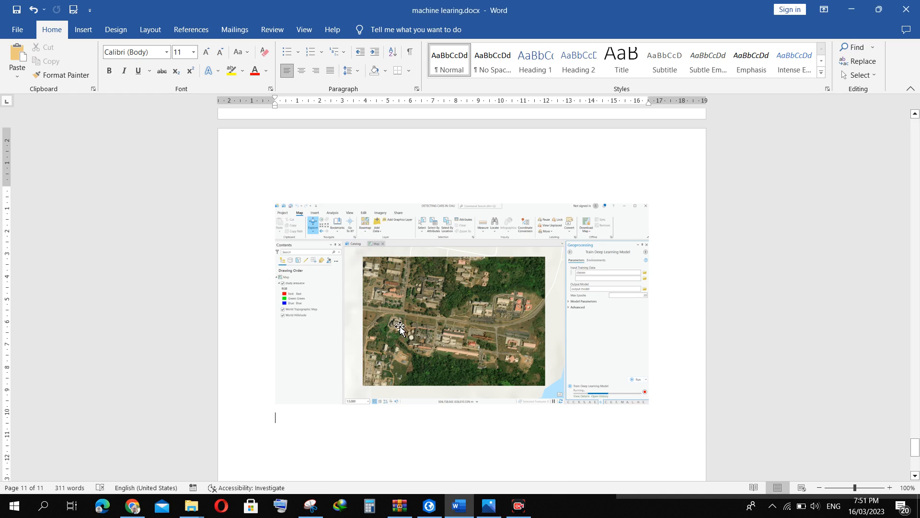
text(To solve the error will need to install)
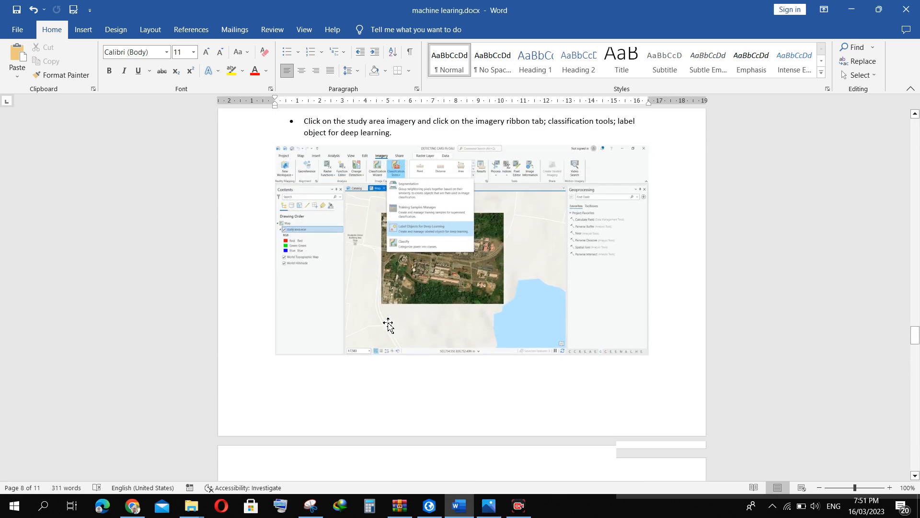
scroll(down, 3)
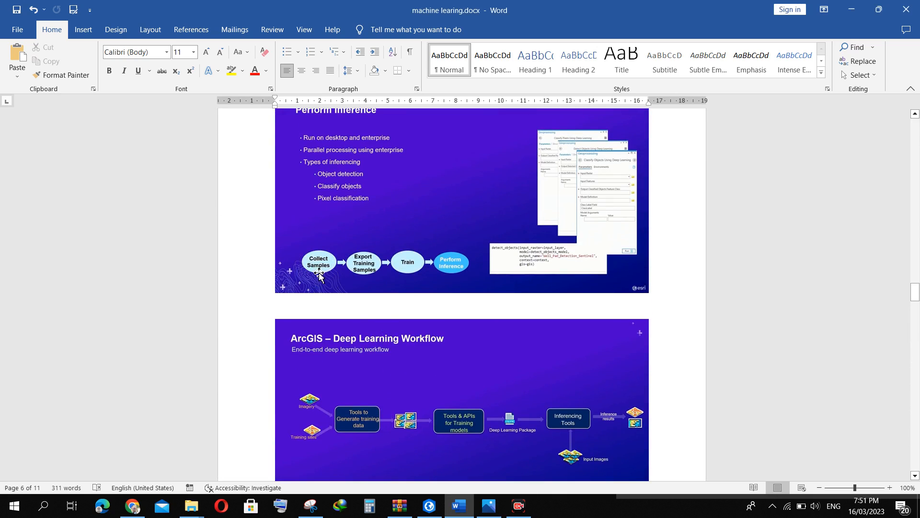
mouse_move(389, 263)
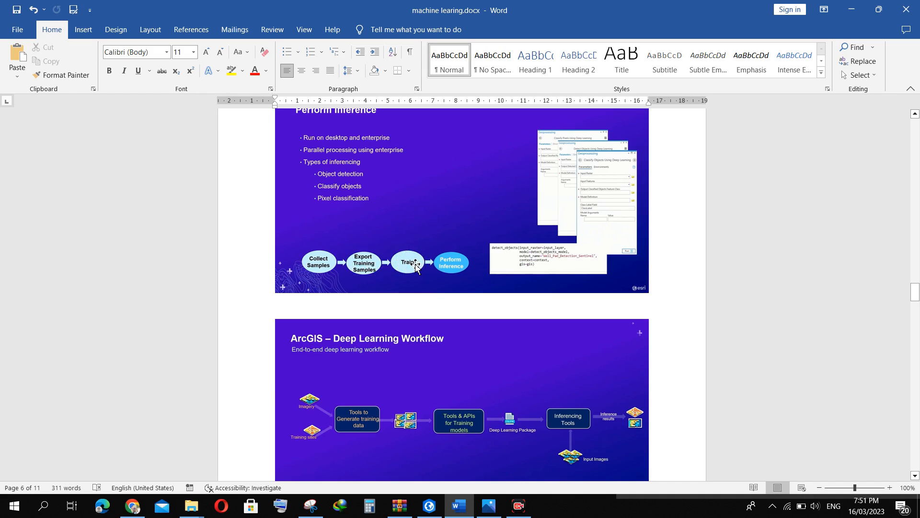
mouse_move(402, 268)
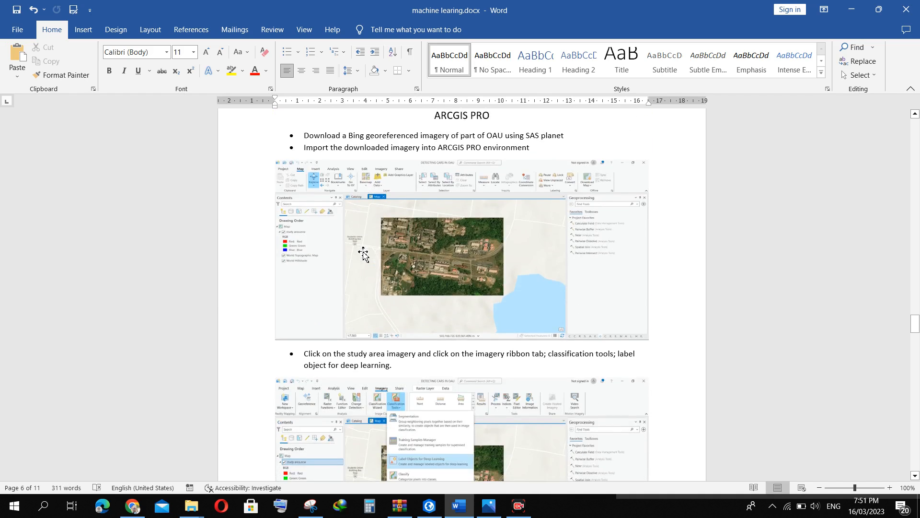
scroll(down, 3)
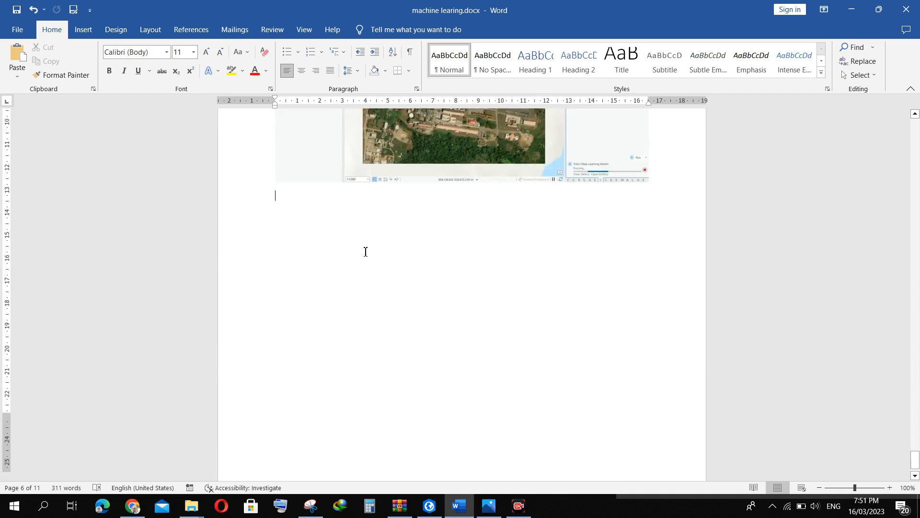
Write 'Training the data You will encounter this problem' before the Error 032659 bullet.
text(To solve the error will need to install)
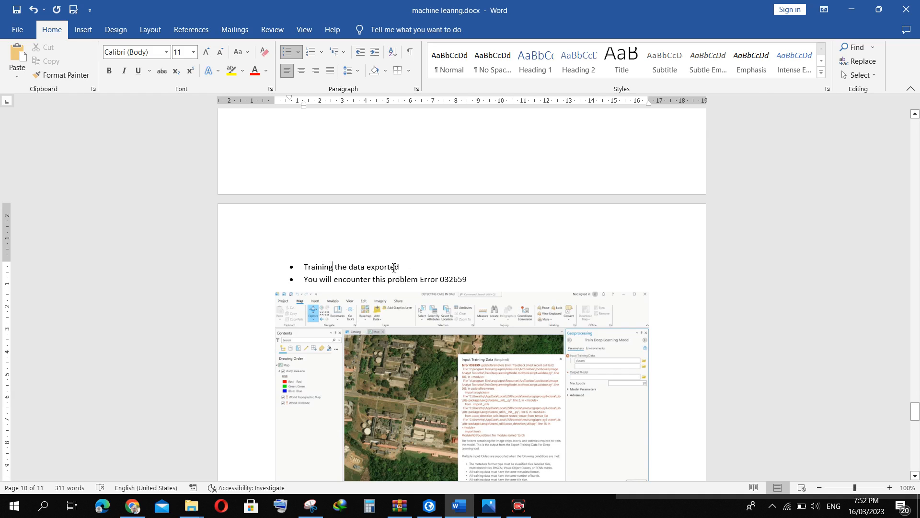
key(BackSpace)
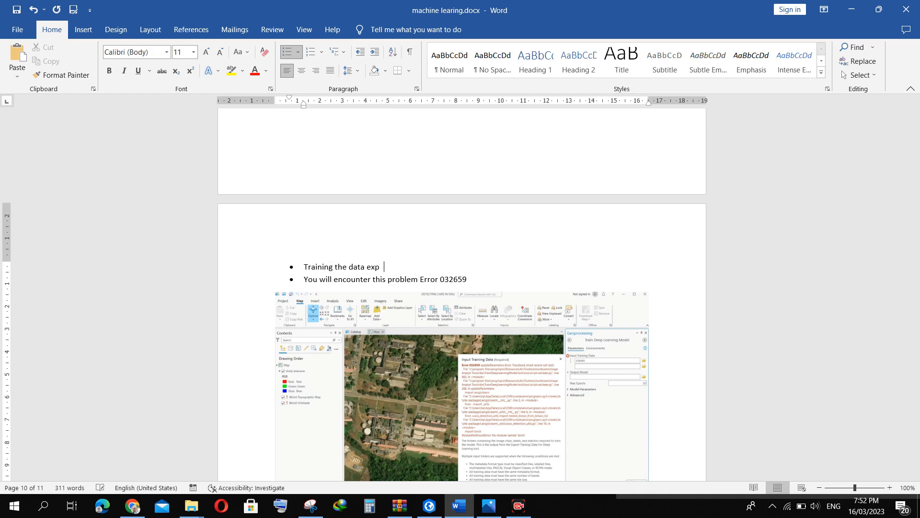
key(BackSpace)
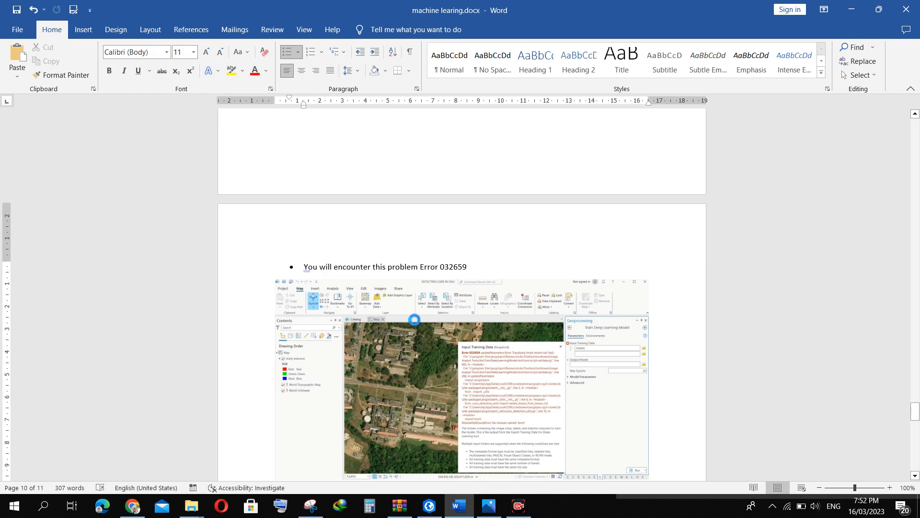
text(Training the data)
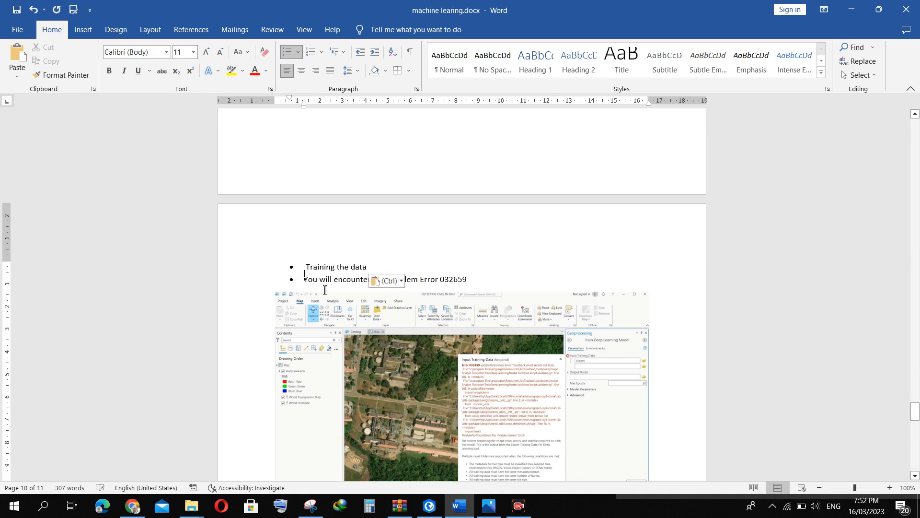
text(this problem Error 032659)
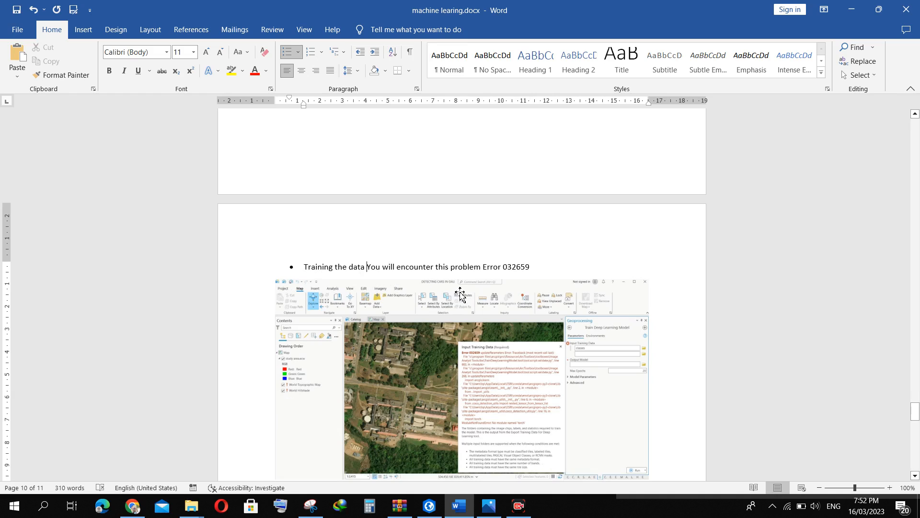
mouse_move(473, 336)
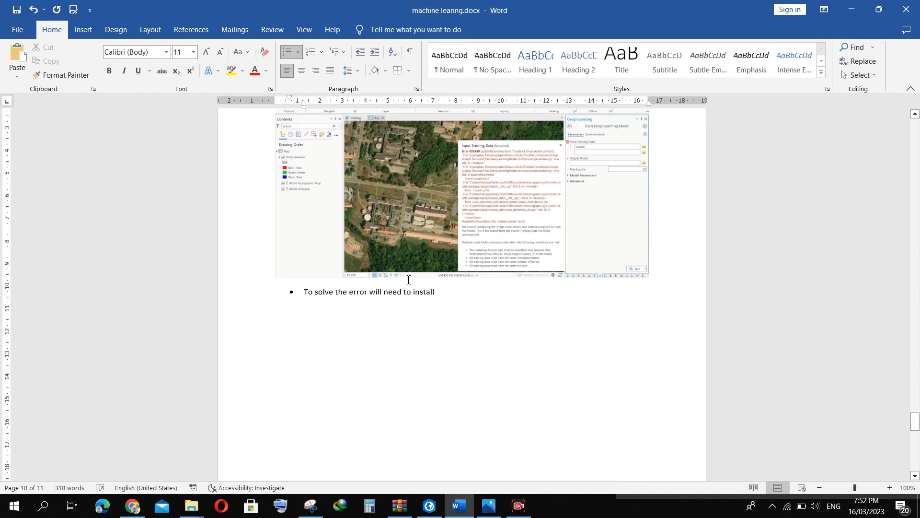
Switch to Esri's deep-learning-frameworks GitHub page and scroll down to the Download section.
click(132, 505)
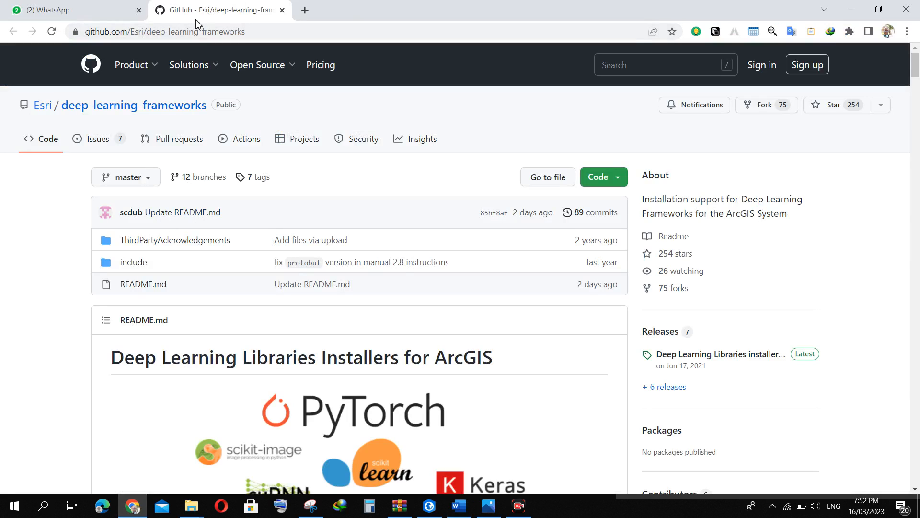
click(164, 30)
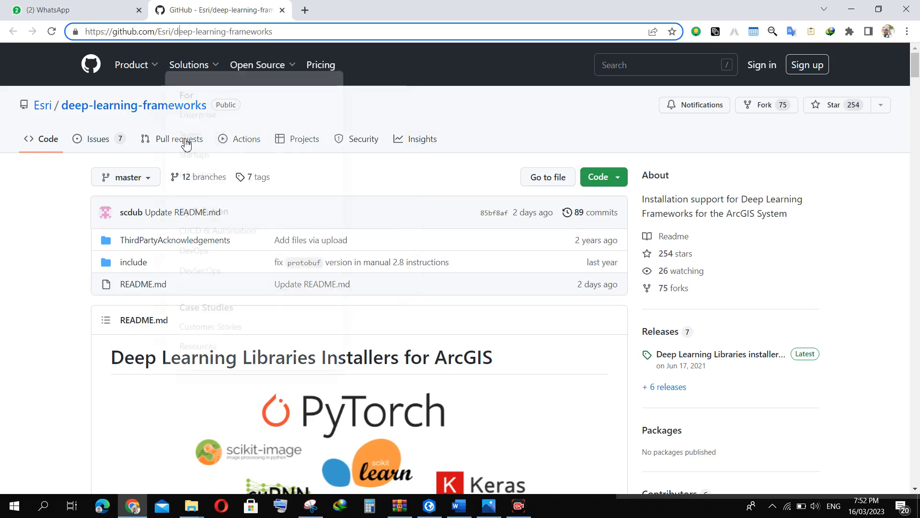
scroll(down, 3)
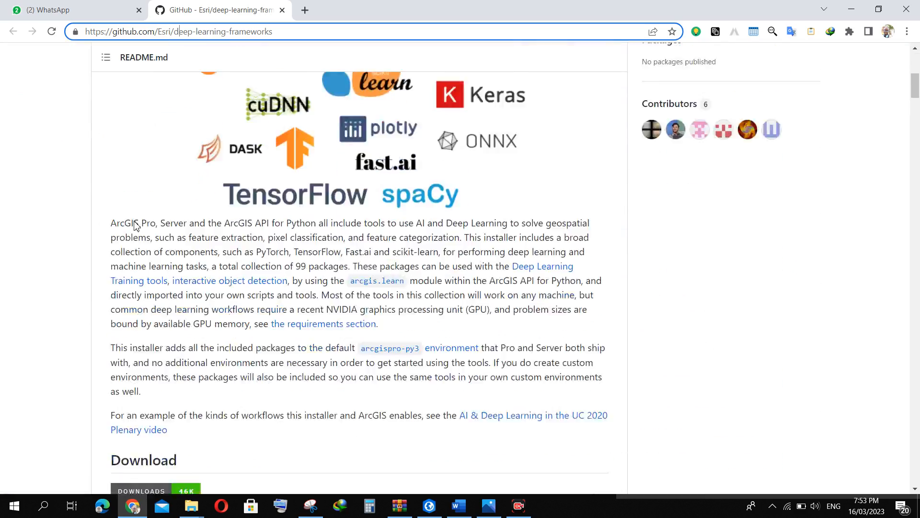
scroll(down, 3)
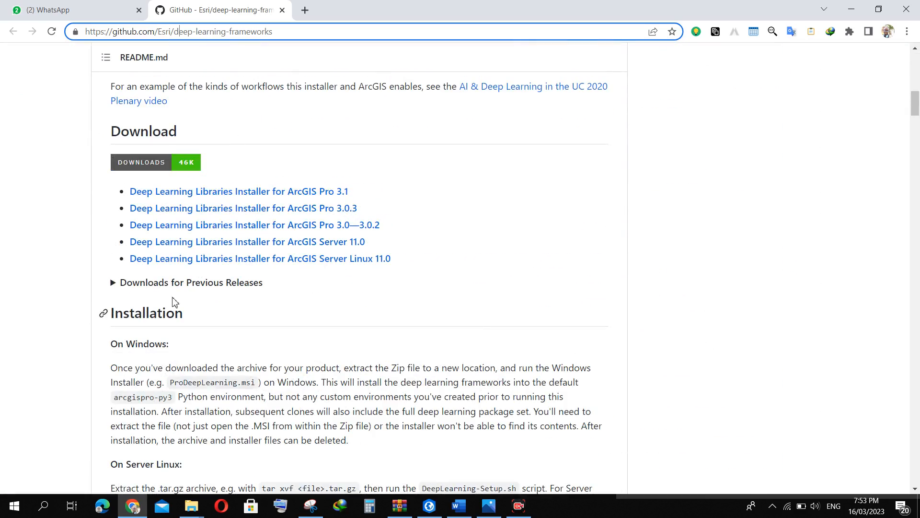
mouse_move(213, 230)
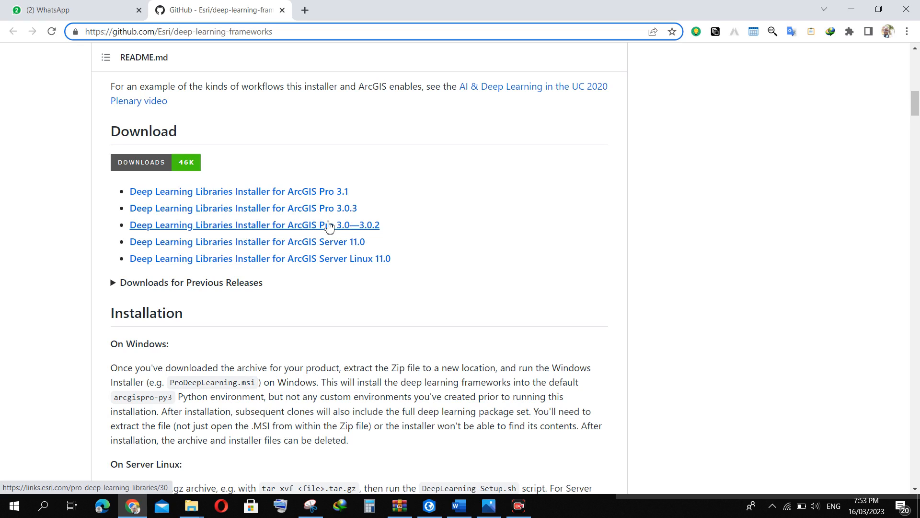
mouse_move(333, 231)
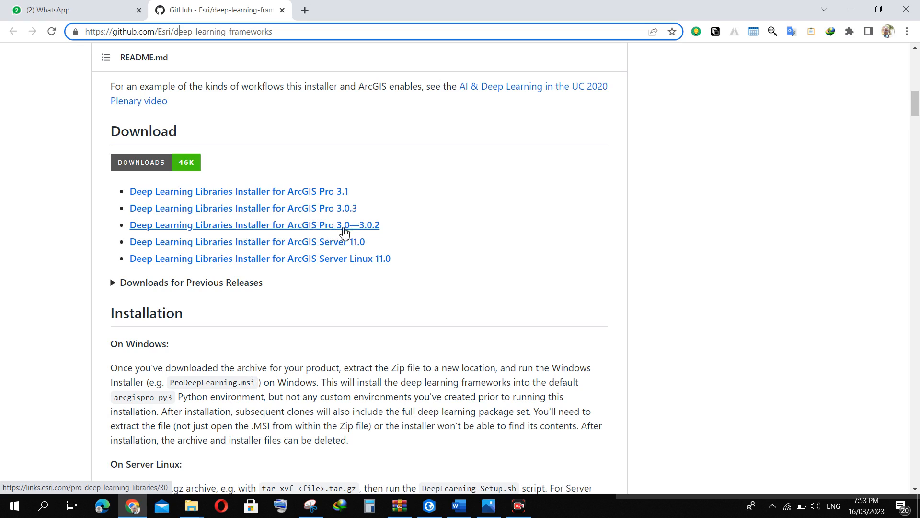
mouse_move(335, 229)
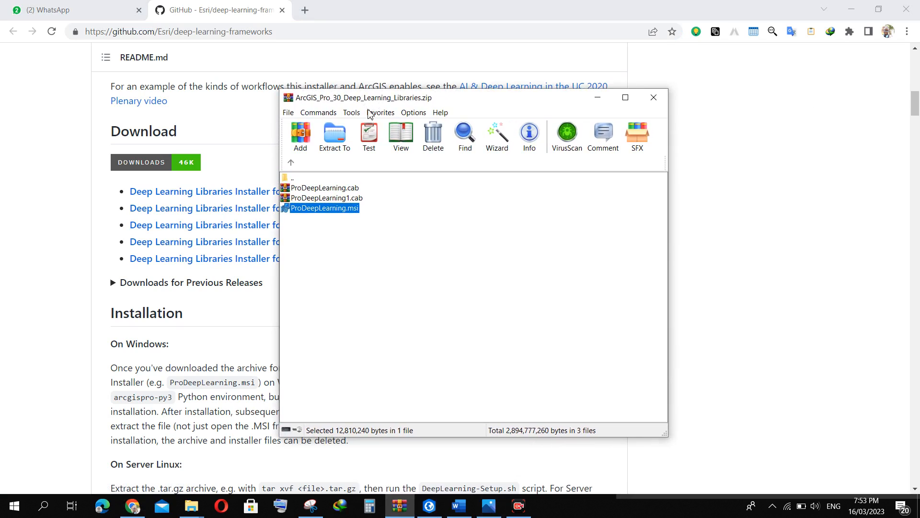
mouse_move(335, 122)
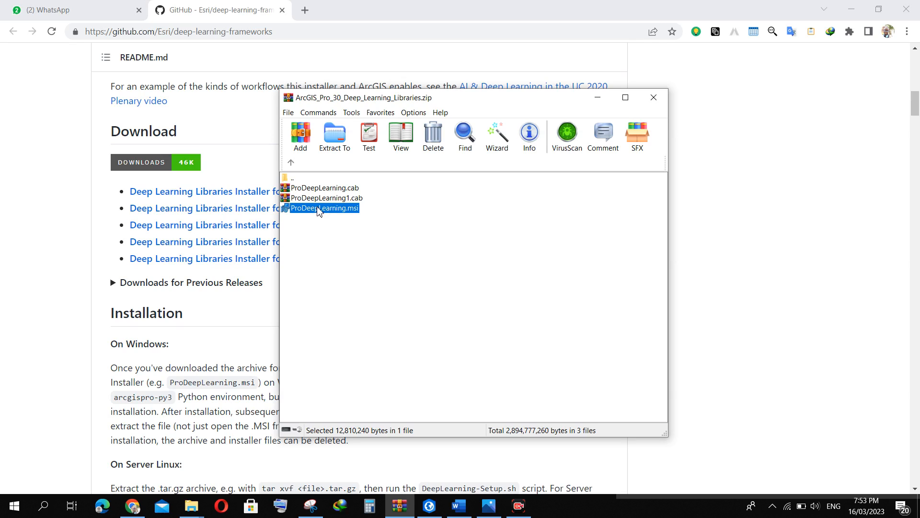
mouse_move(344, 218)
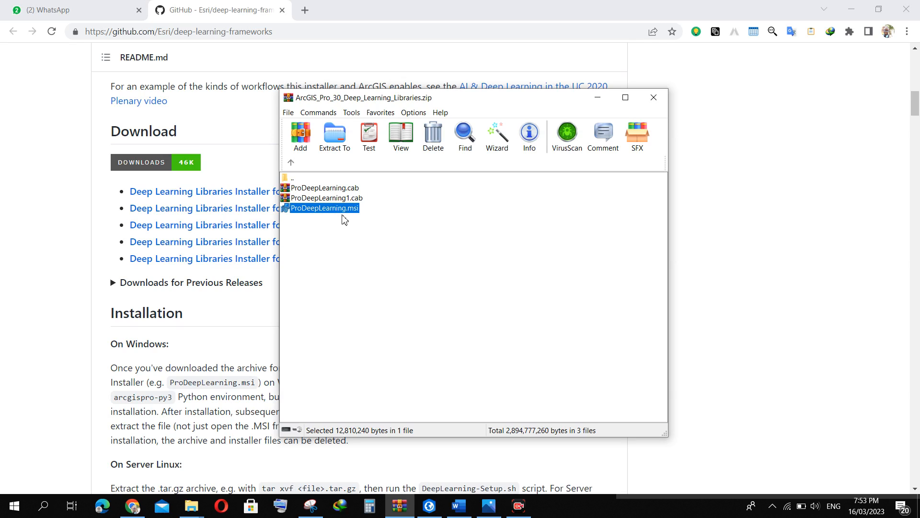
mouse_move(317, 216)
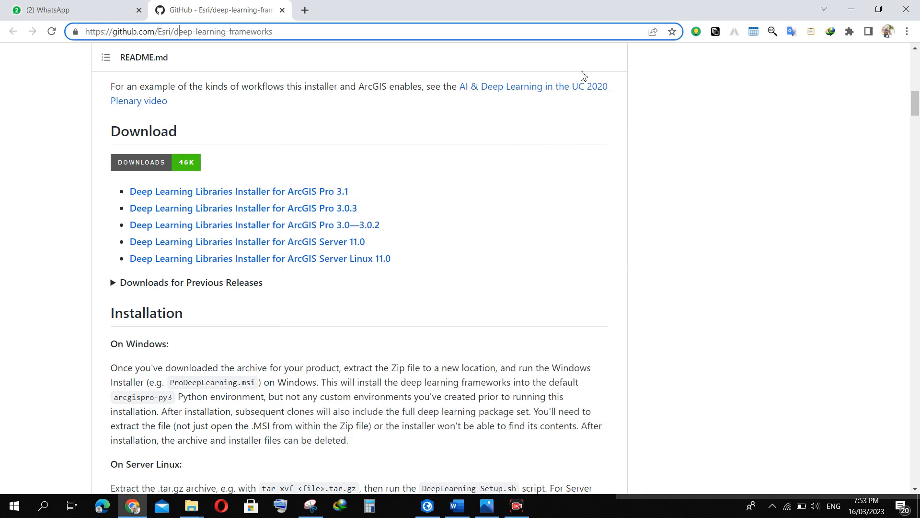
mouse_move(229, 246)
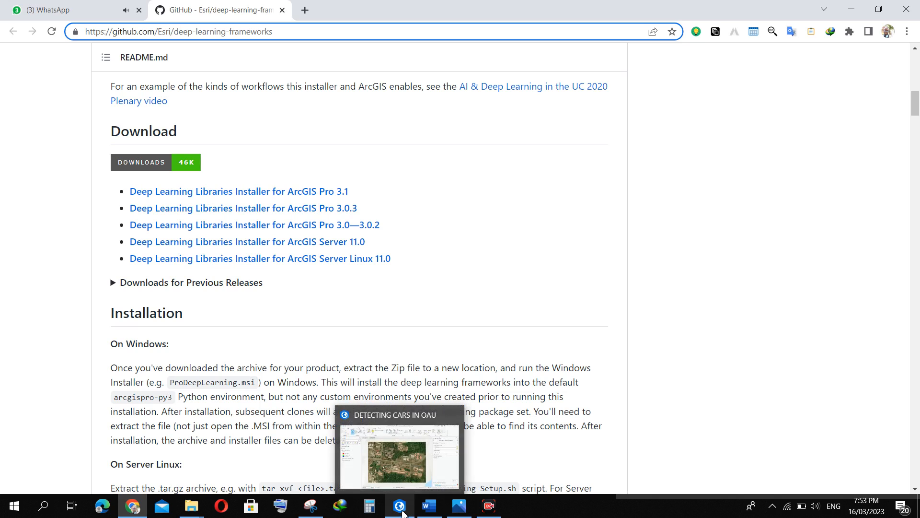
Switch to the DETECTING CARS IN OAU project and check the Train Deep Learning Model run in Geoprocessing.
click(400, 505)
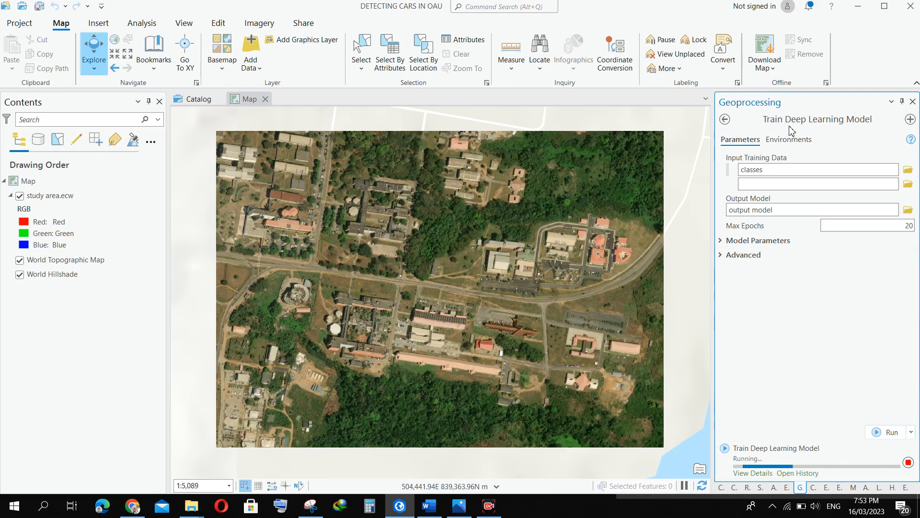
click(816, 184)
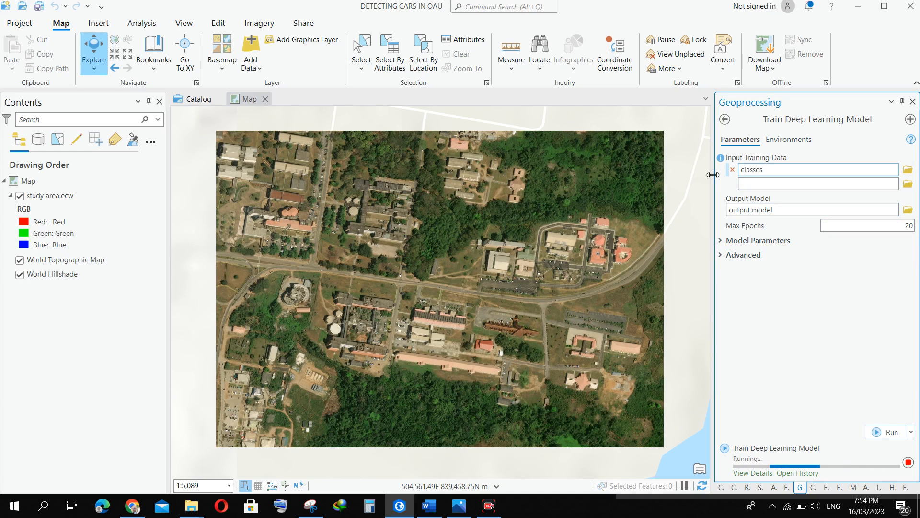
mouse_move(736, 125)
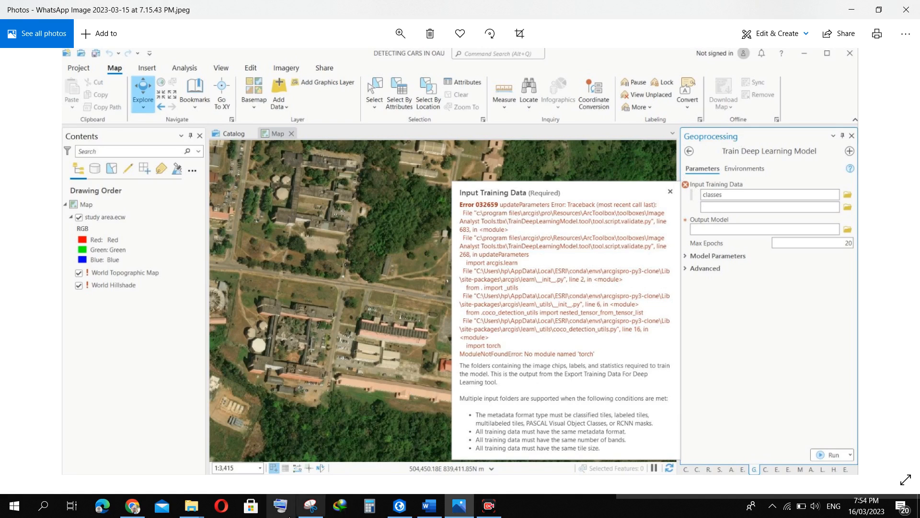
mouse_move(590, 300)
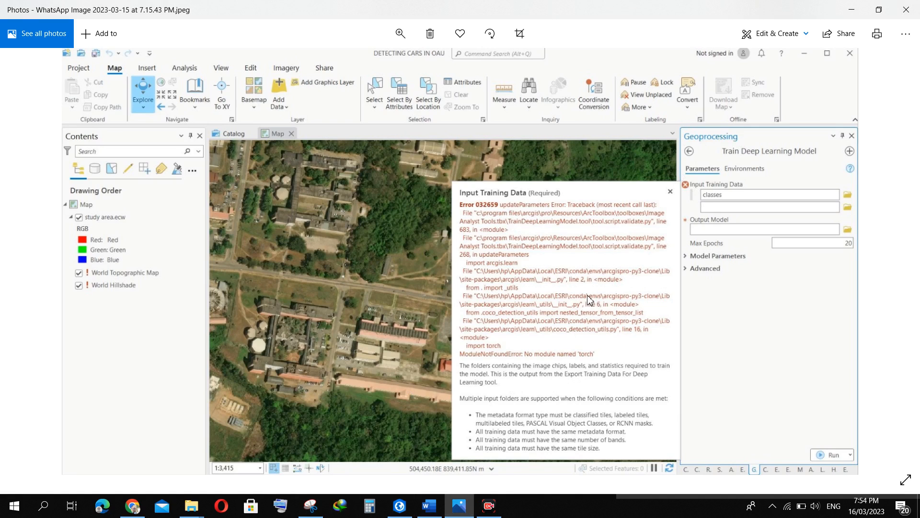
mouse_move(411, 252)
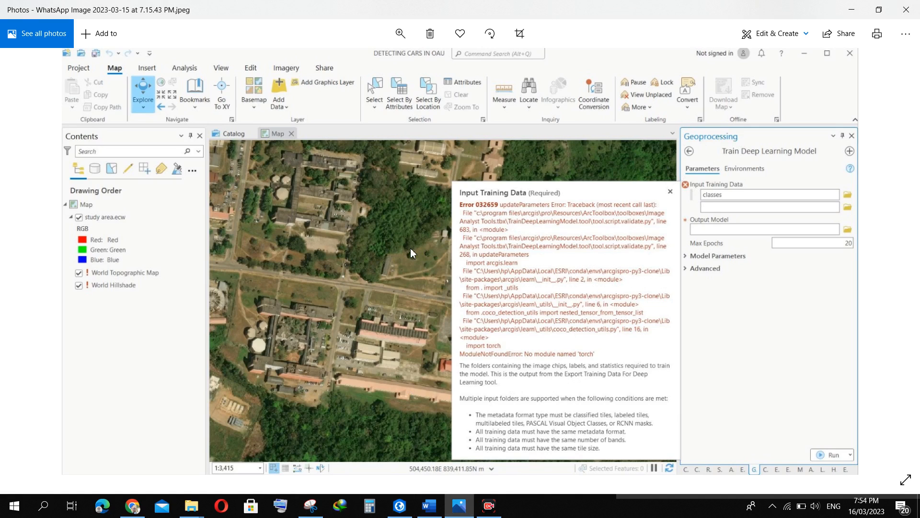
mouse_move(435, 273)
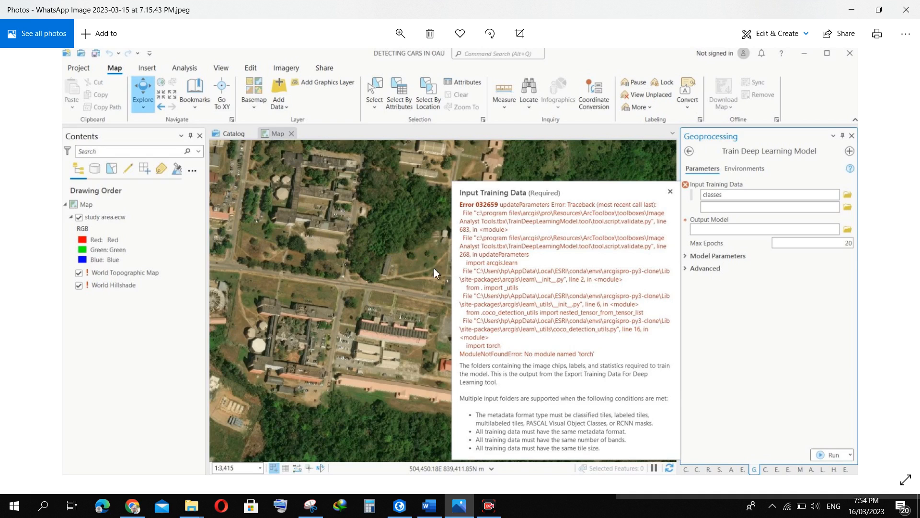
mouse_move(365, 145)
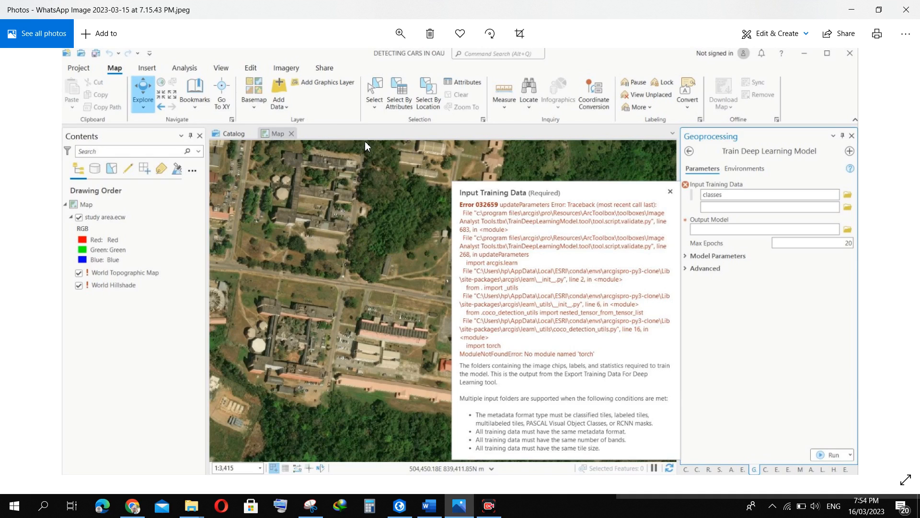
mouse_move(390, 178)
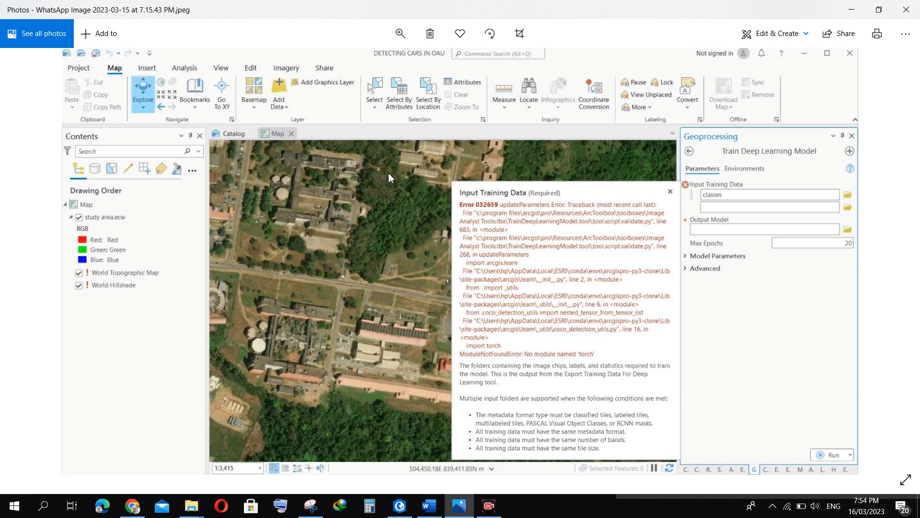
mouse_move(518, 476)
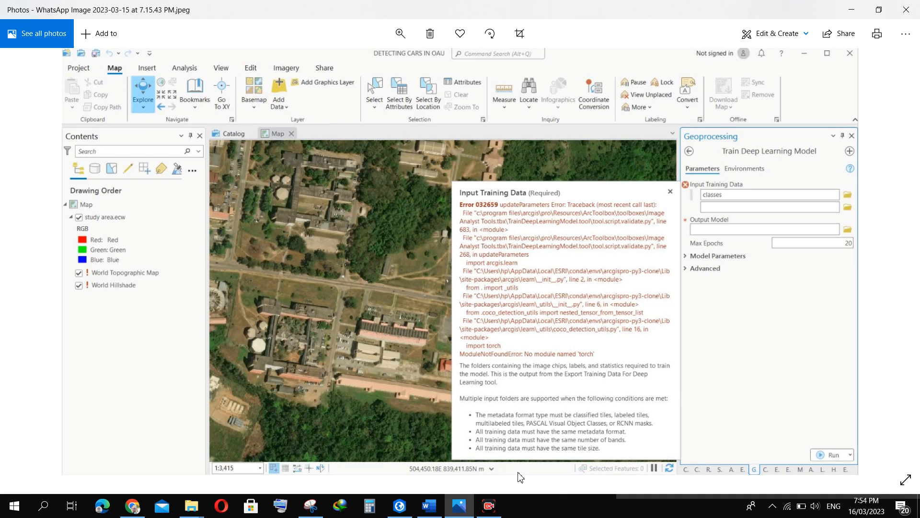